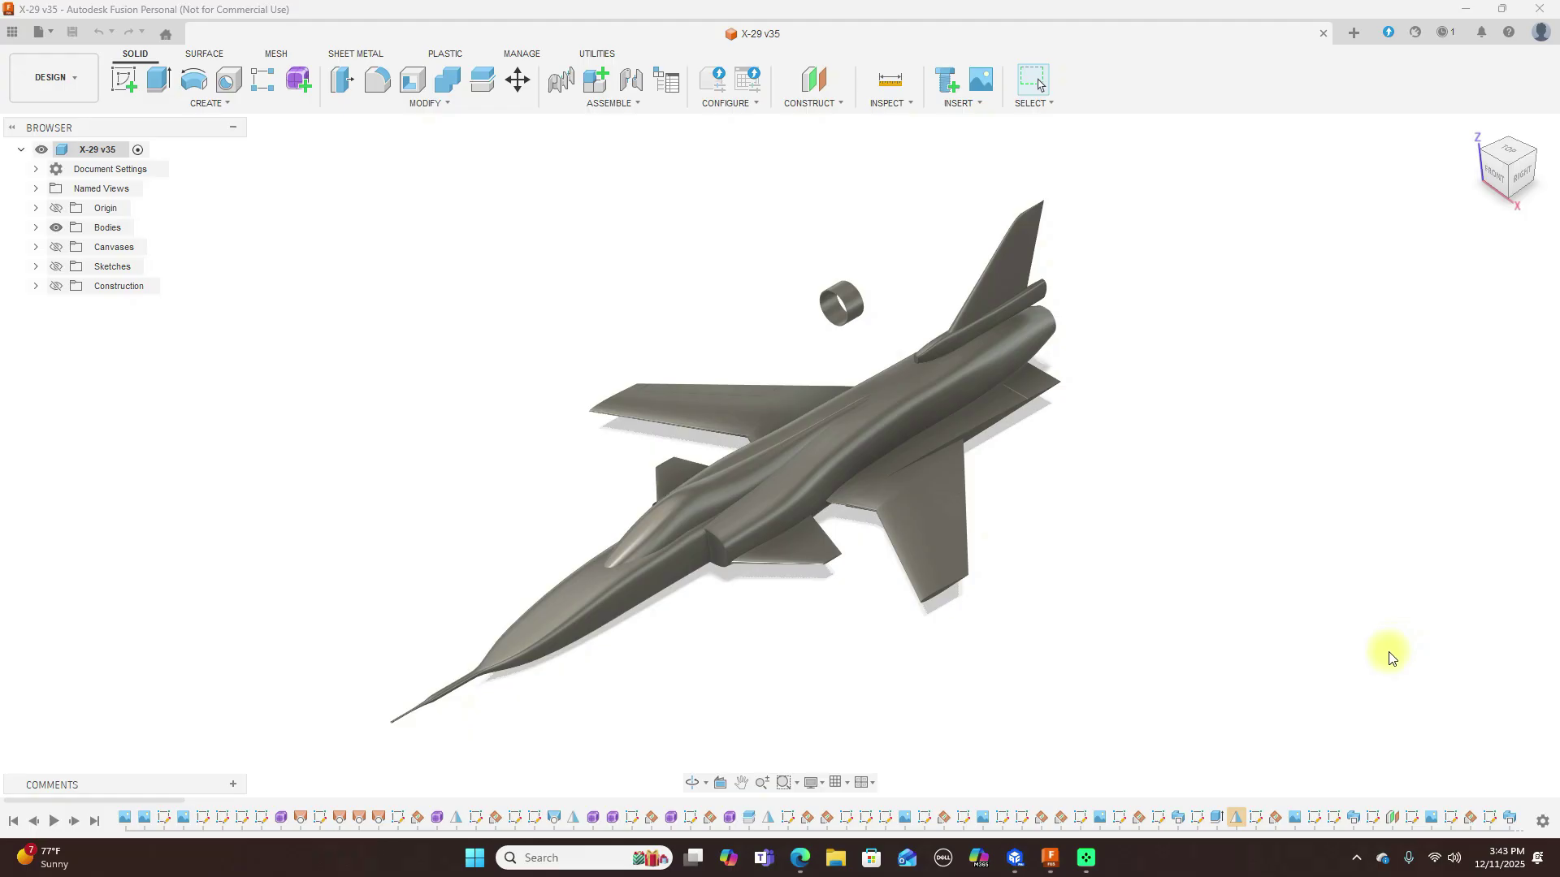
{"action": "mouse_move", "coordinate": [1137, 661]}
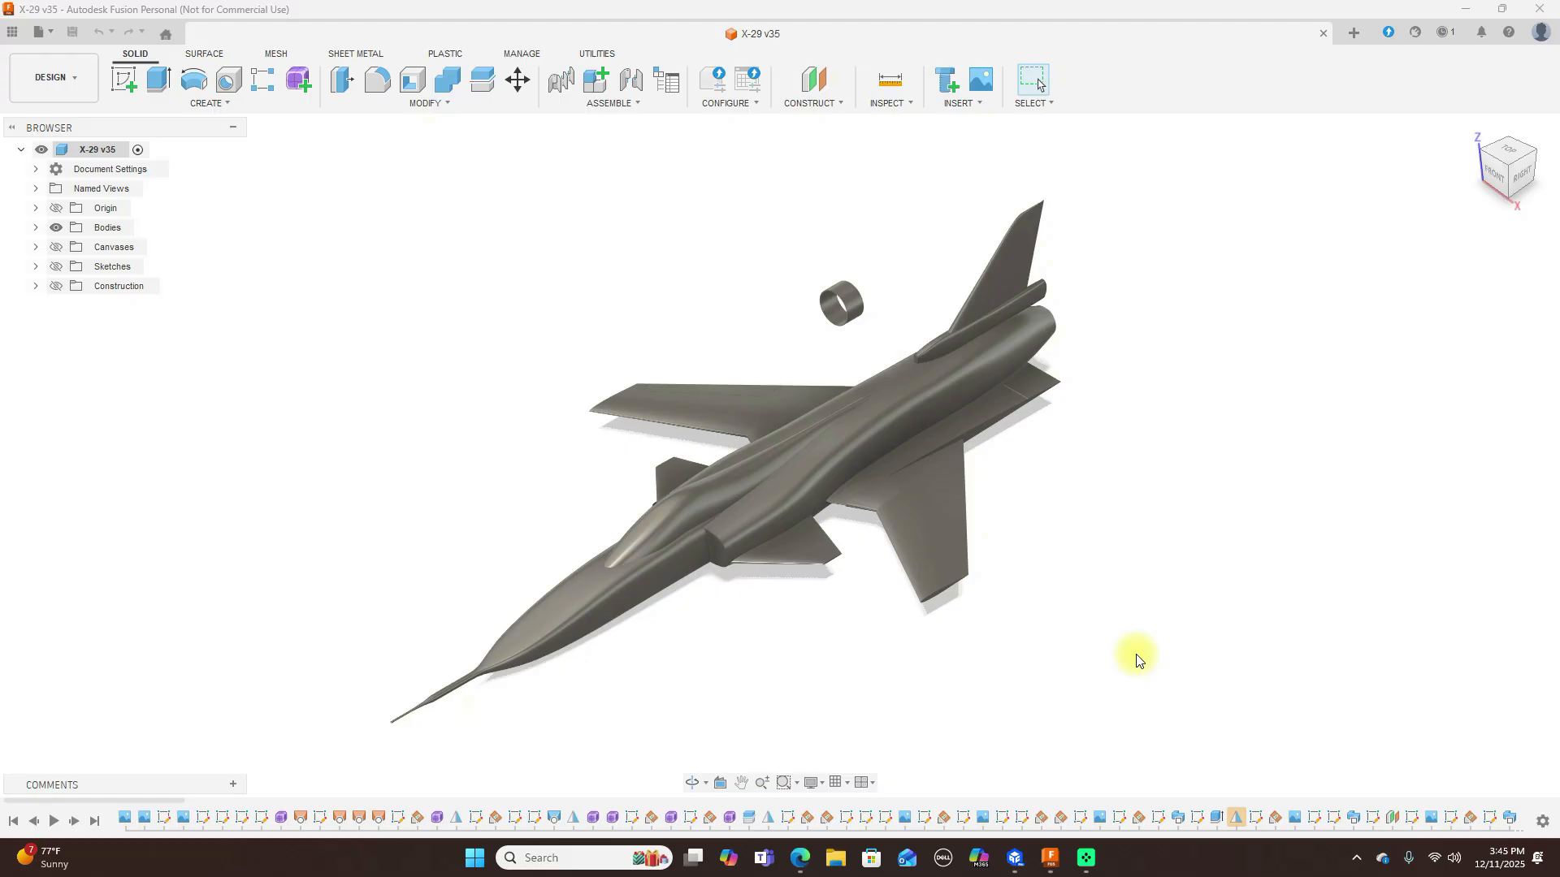
{"action": "mouse_move", "coordinate": [1368, 296]}
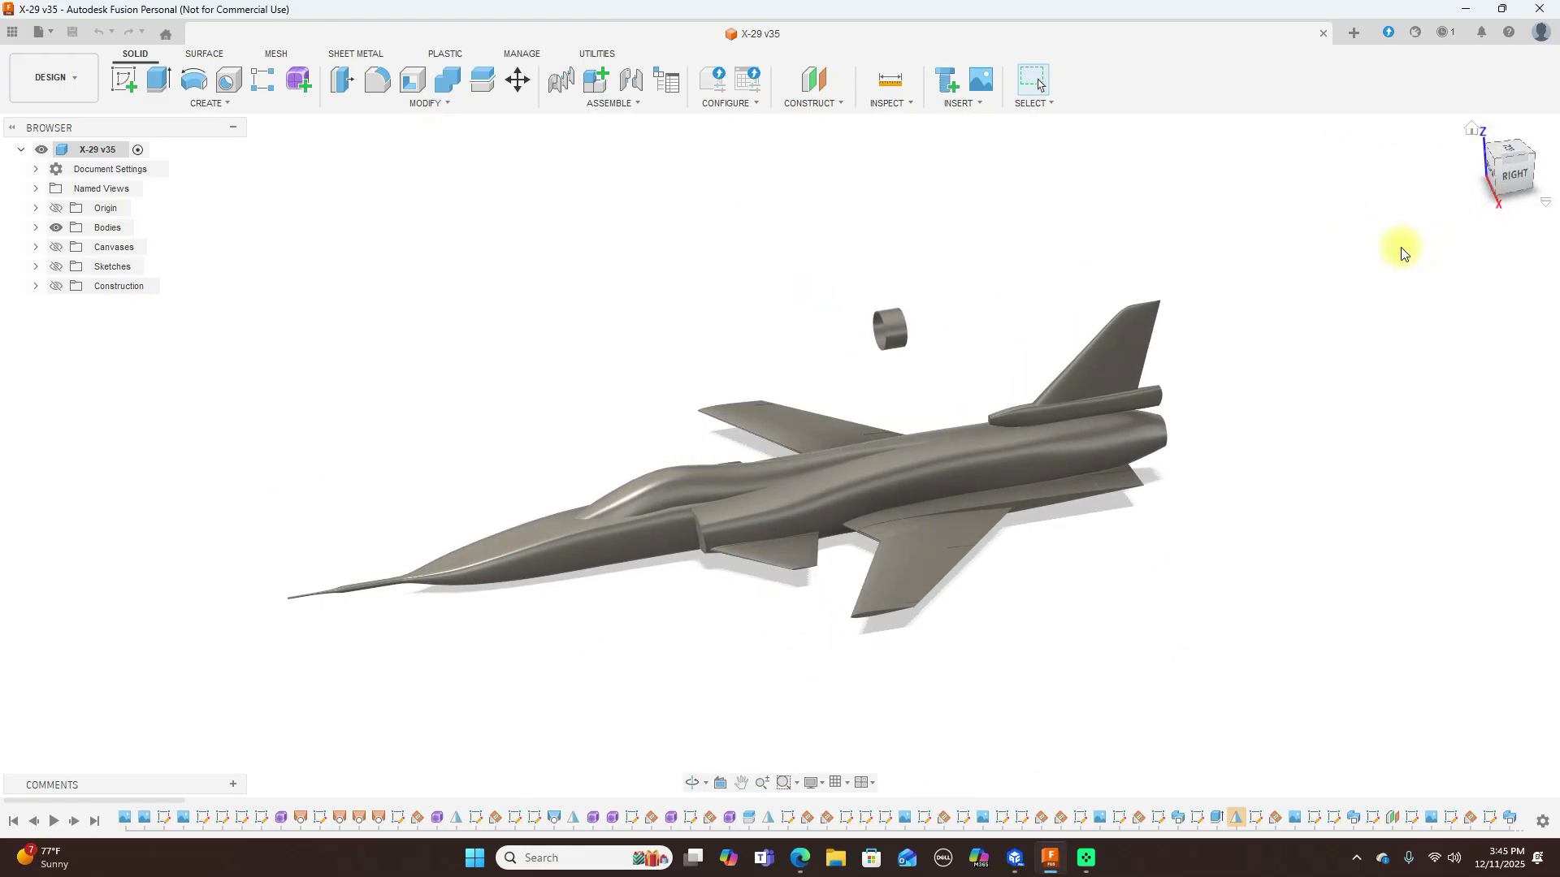
{"action": "mouse_move", "coordinate": [1285, 317]}
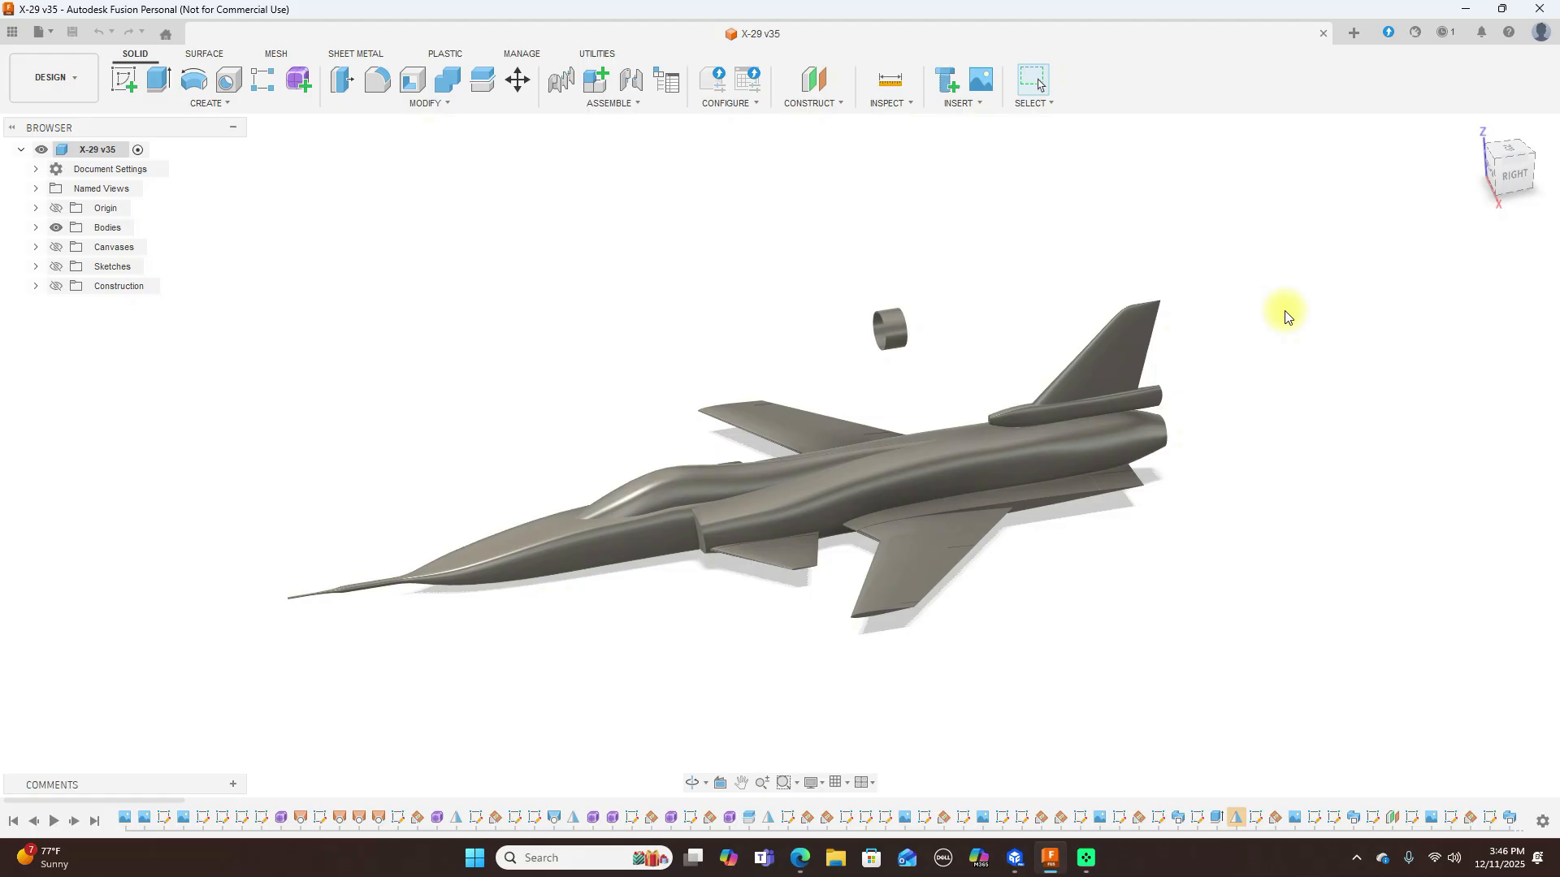
{"action": "mouse_move", "coordinate": [1462, 194]}
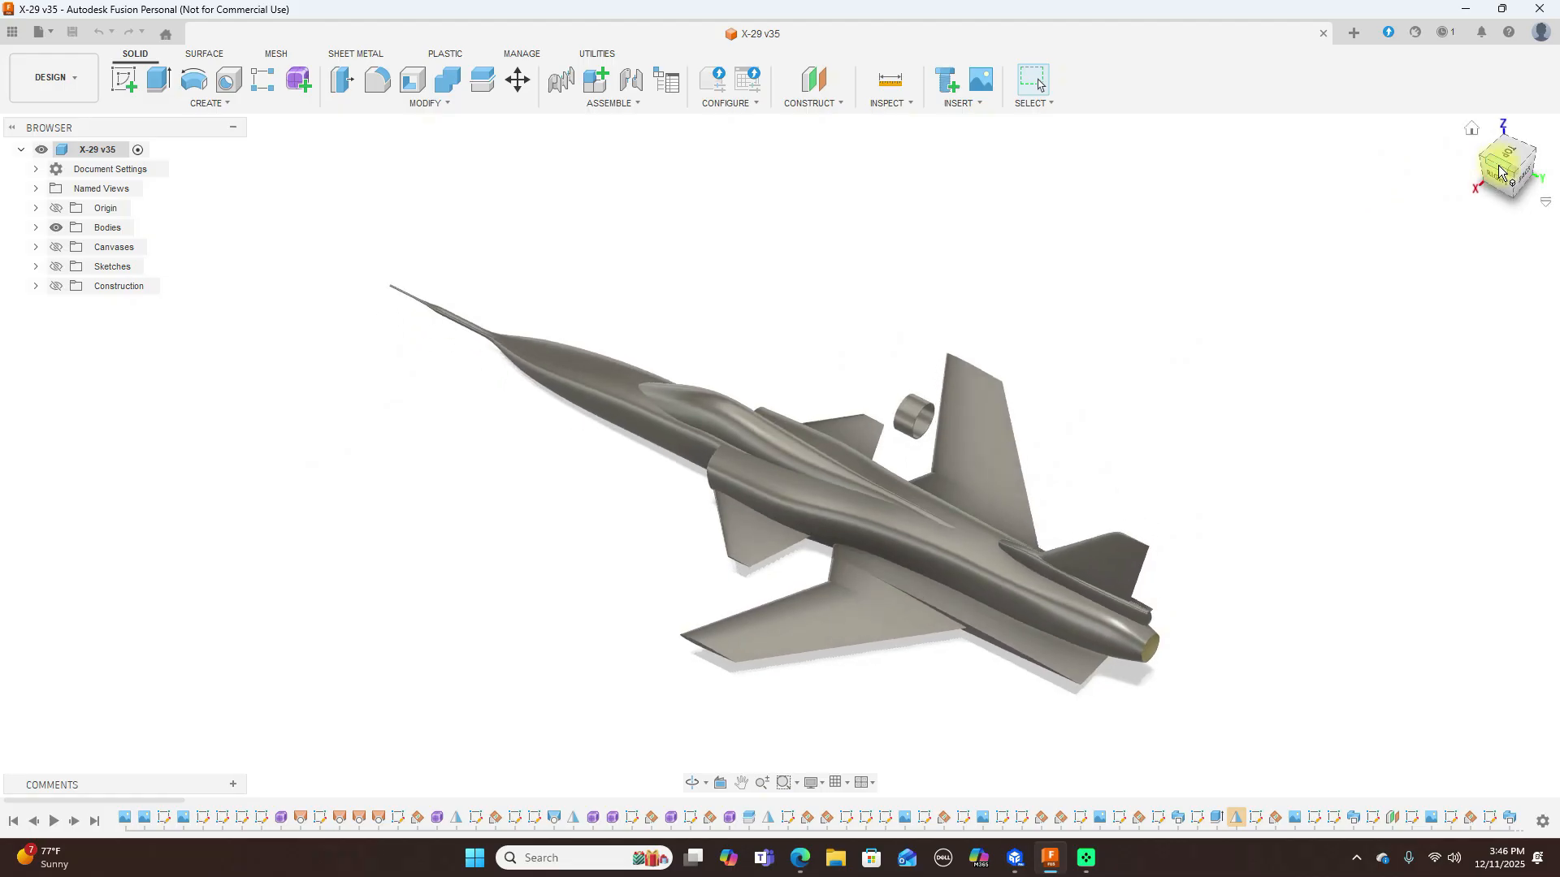
{"action": "mouse_move", "coordinate": [1502, 171]}
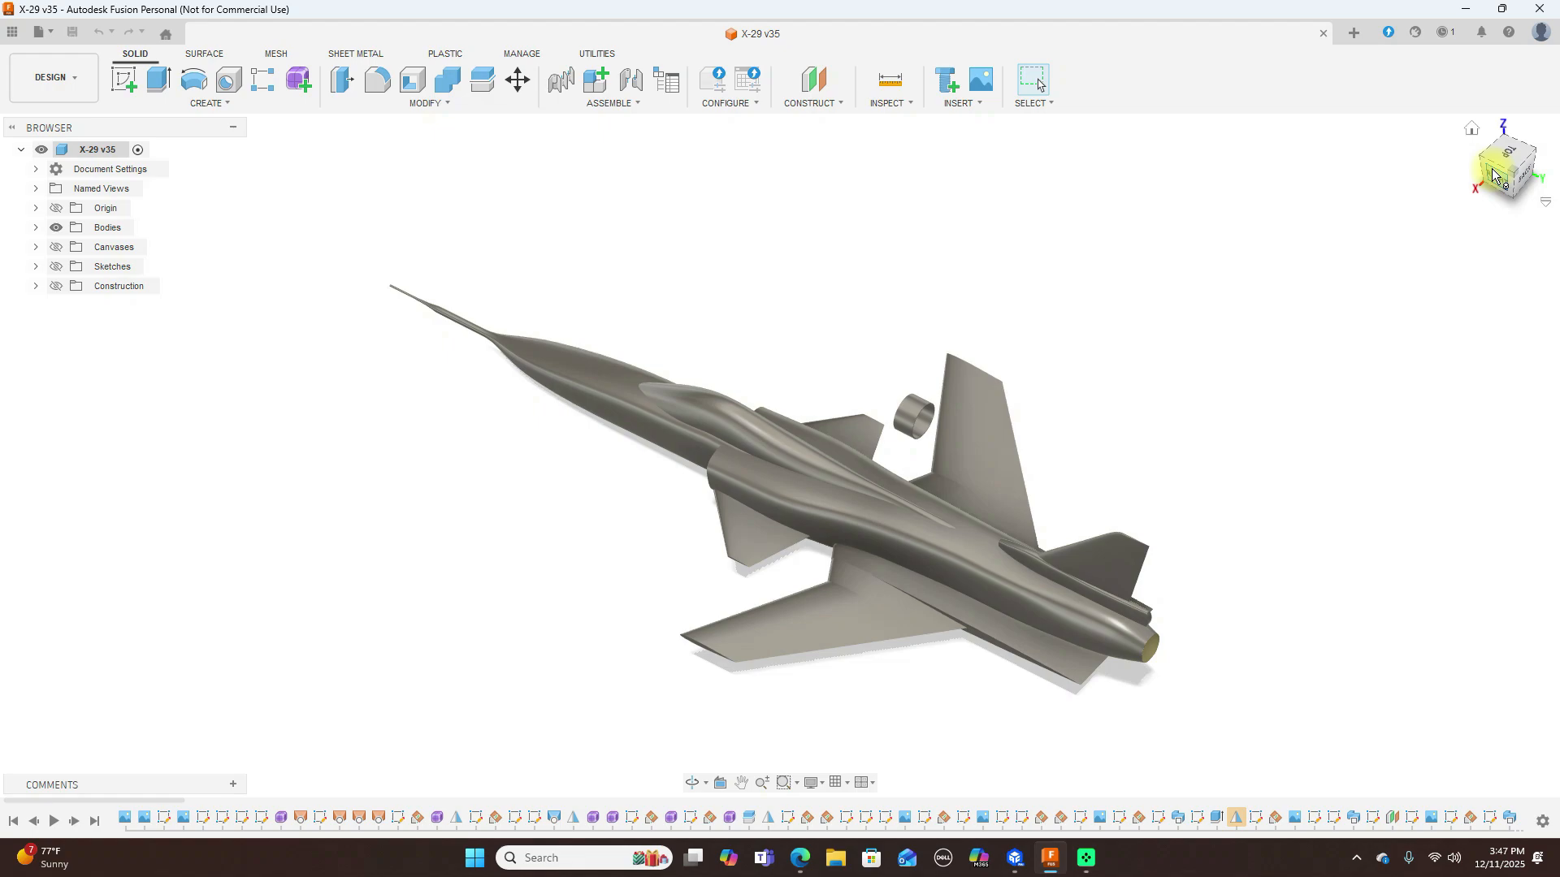
{"action": "mouse_move", "coordinate": [1110, 288]}
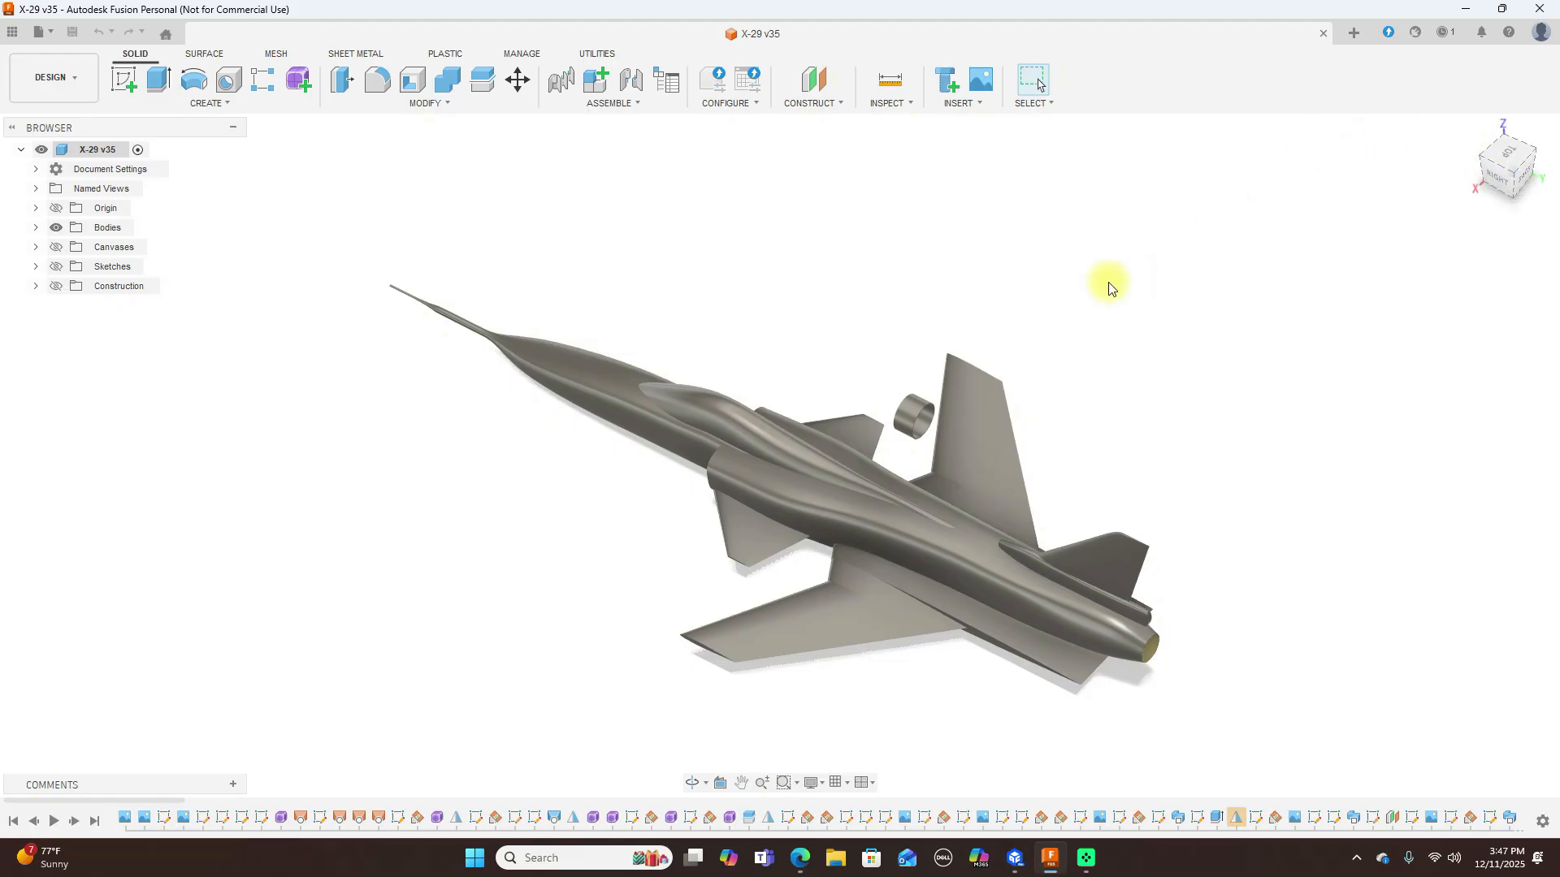
{"action": "mouse_move", "coordinate": [1537, 195]}
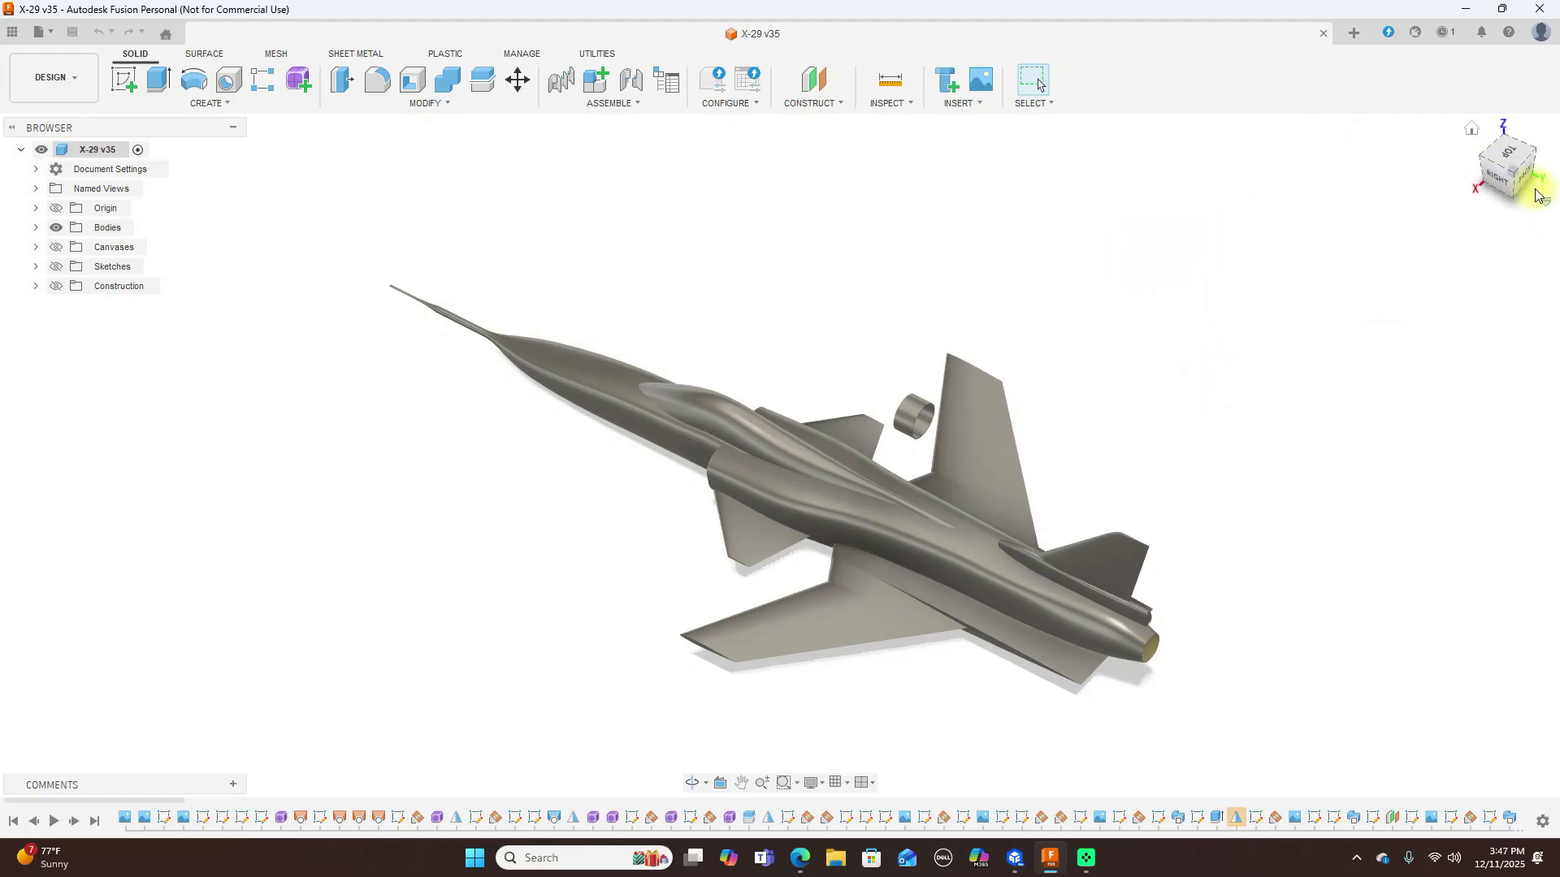